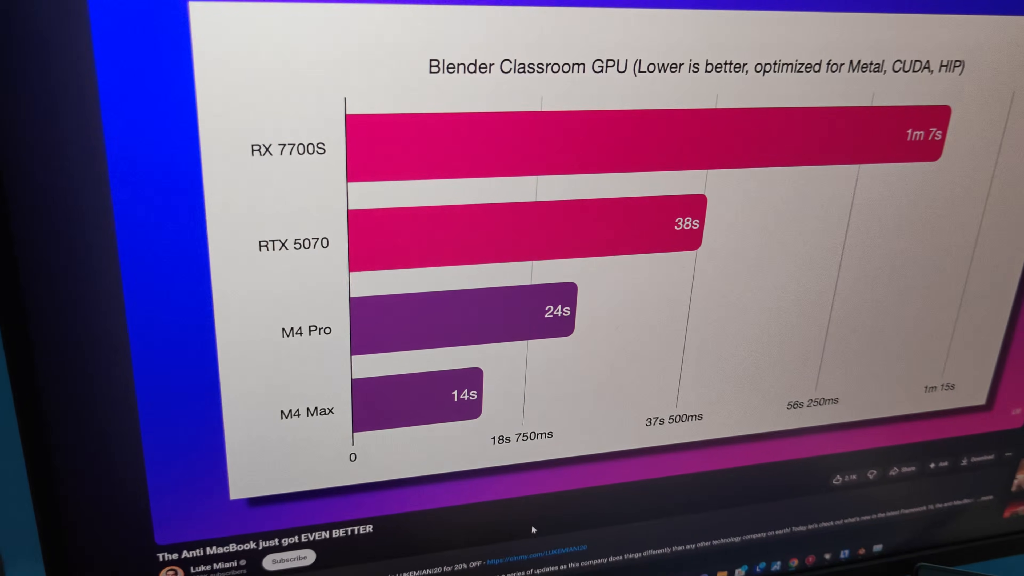
{"action": "scroll", "scroll_direction": "down", "scroll_amount": 3}
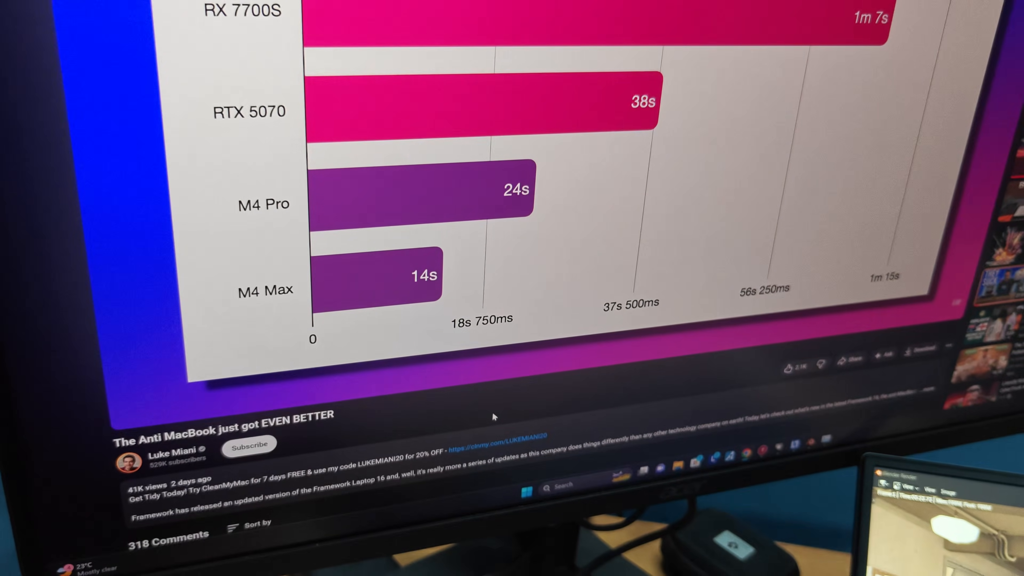